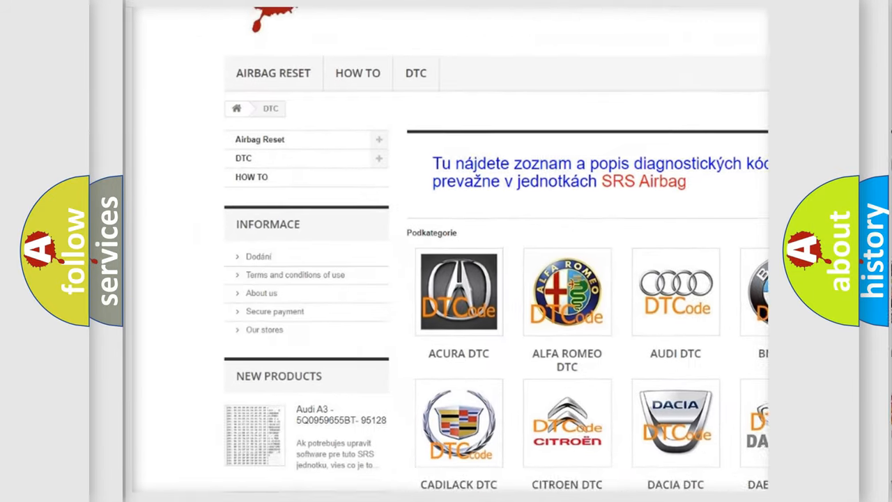
scroll(down, 3)
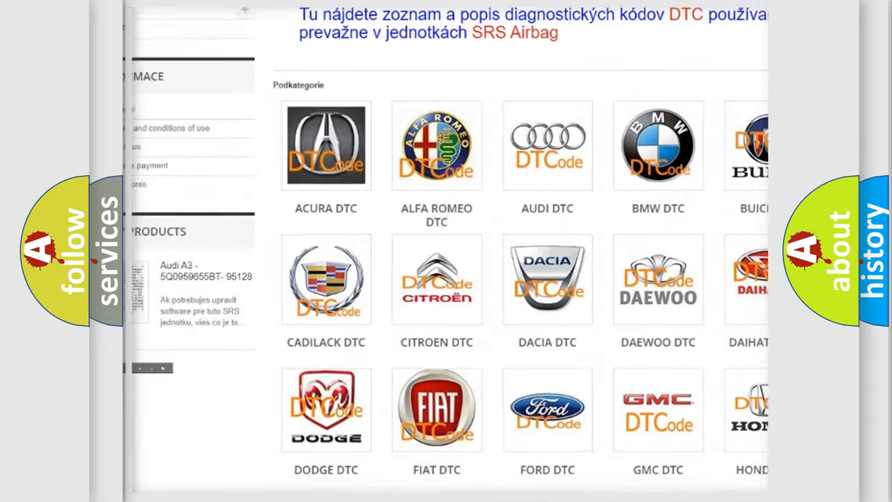
scroll(down, 3)
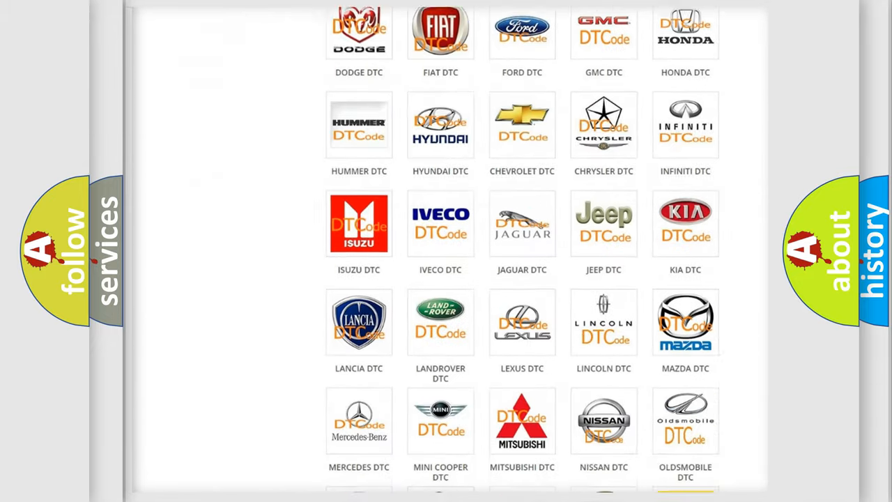
scroll(down, 3)
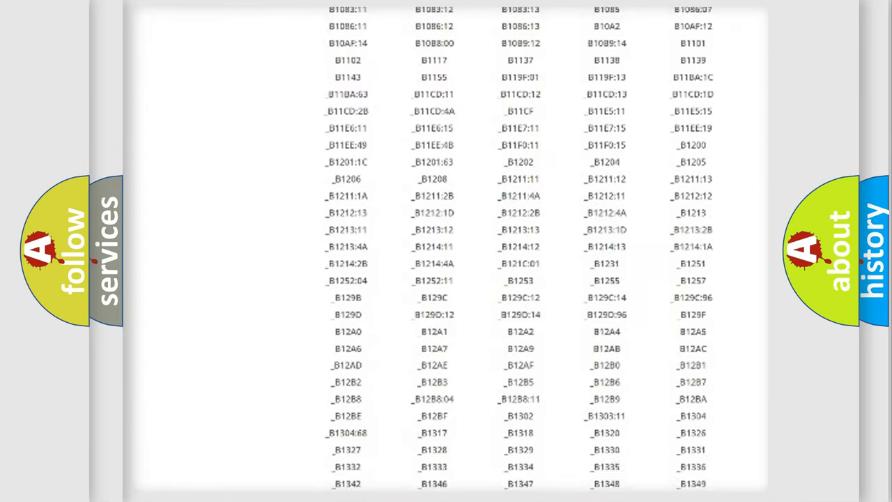
scroll(down, 3)
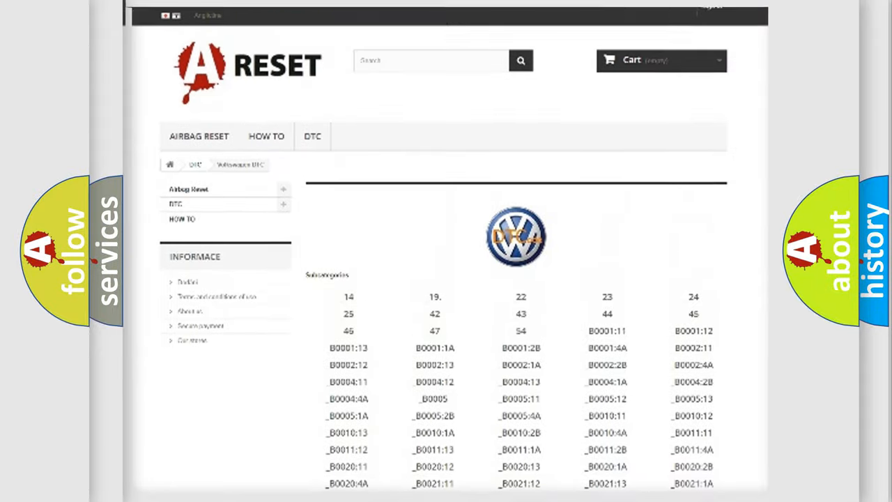
scroll(up, 3)
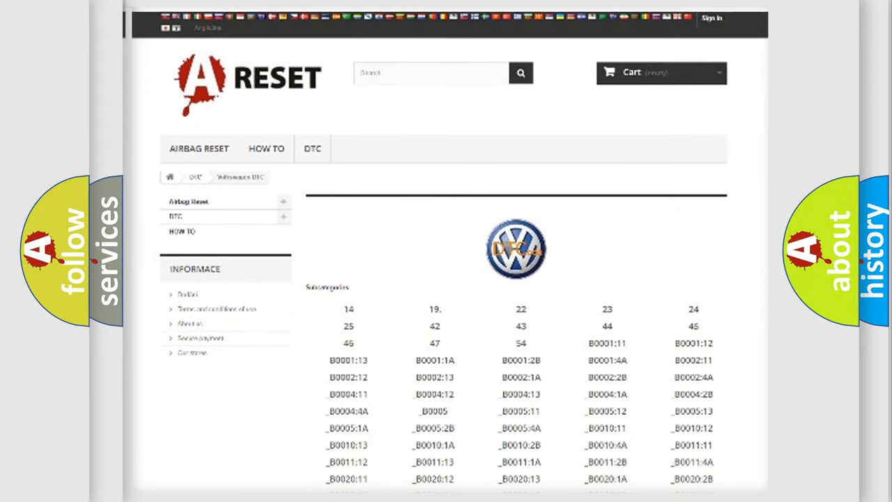